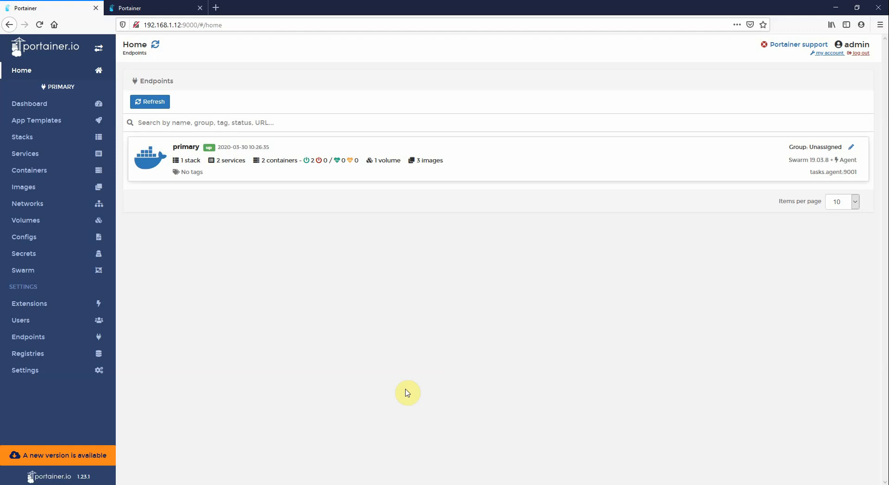
mouse_move(400, 396)
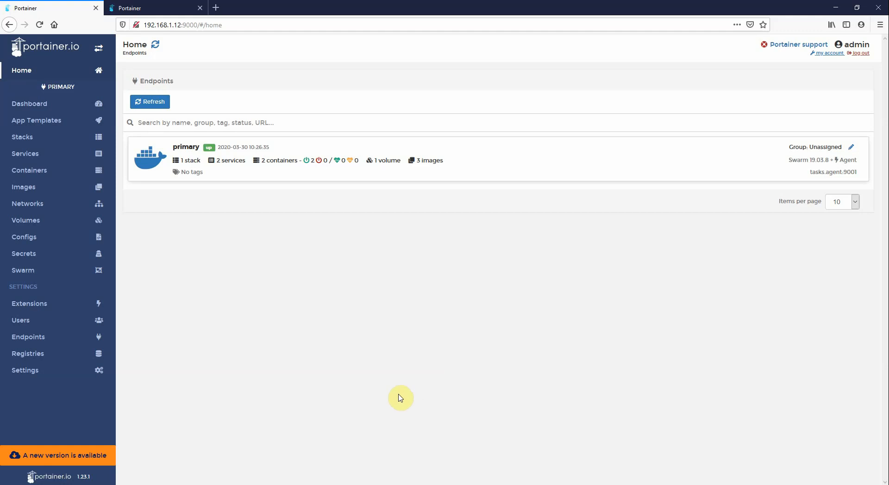
mouse_move(231, 308)
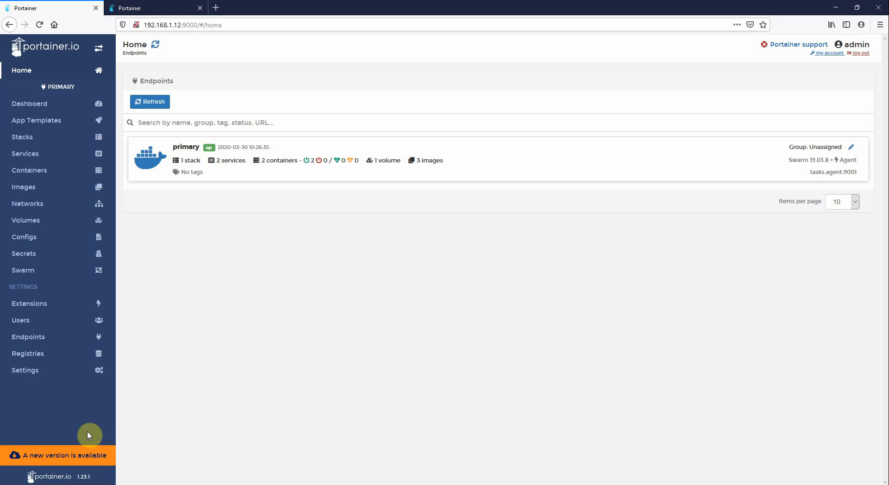
mouse_move(102, 439)
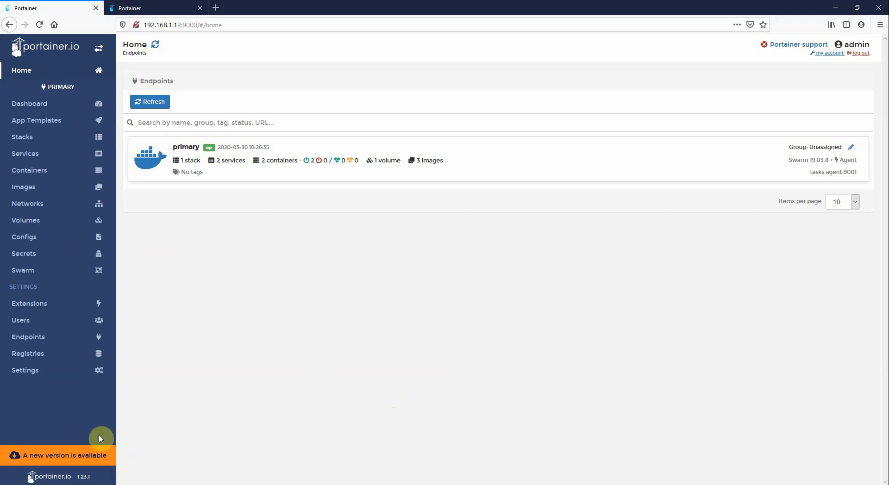
mouse_move(136, 450)
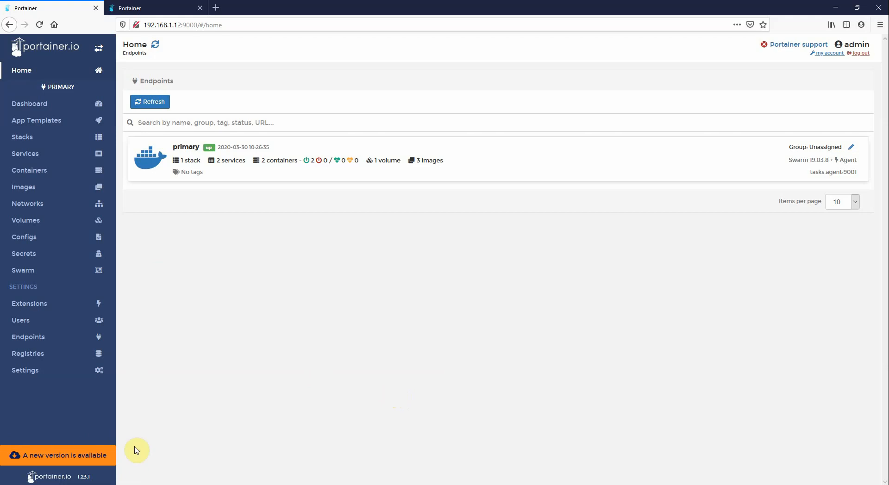
mouse_move(94, 475)
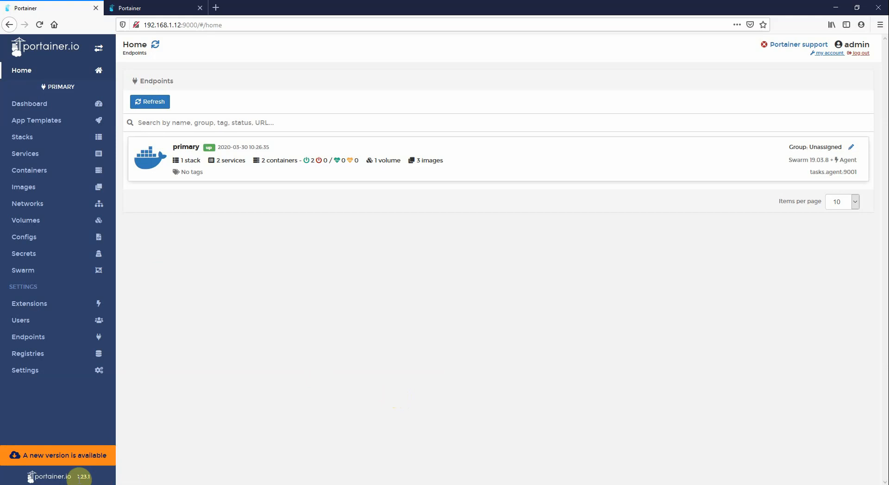
mouse_move(98, 466)
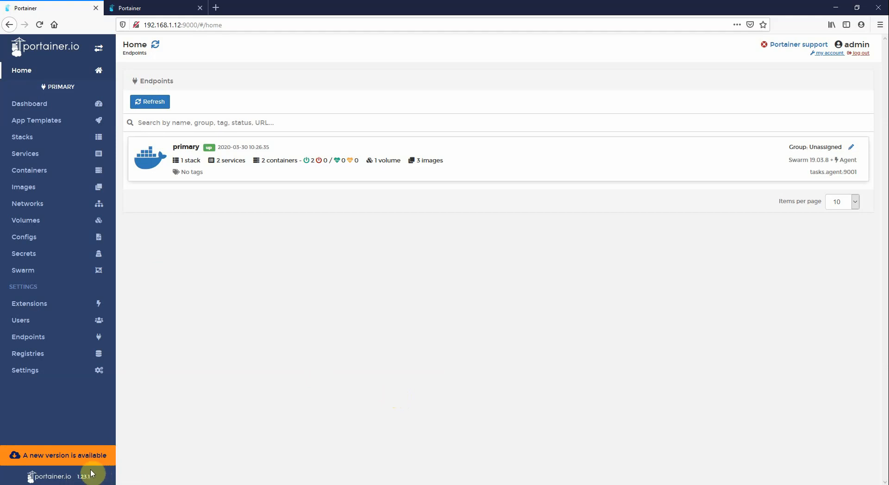
mouse_move(104, 463)
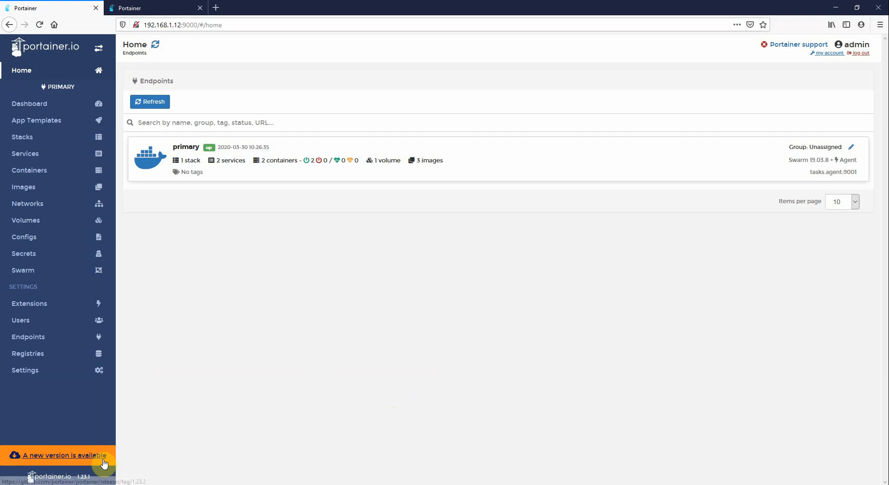
mouse_move(147, 454)
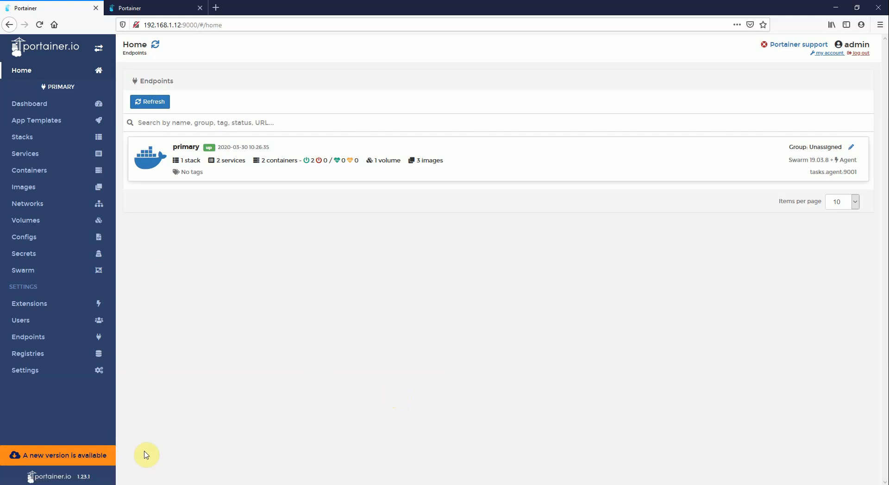
mouse_move(162, 252)
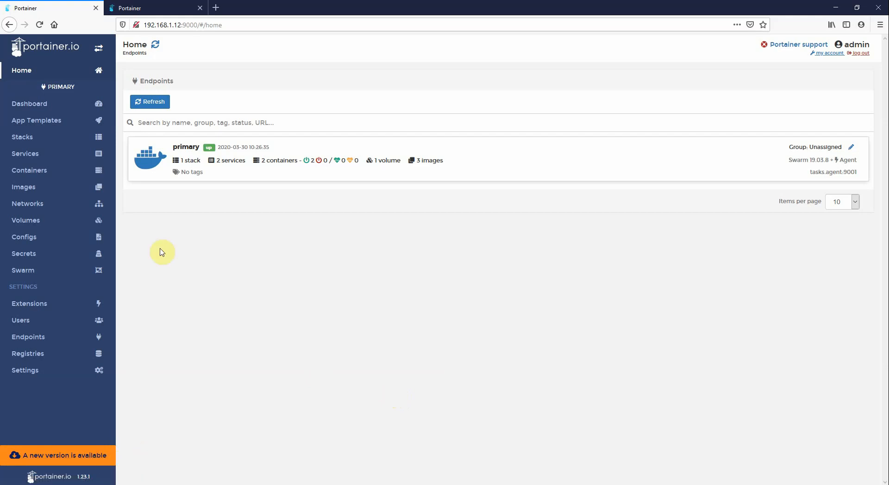
mouse_move(115, 161)
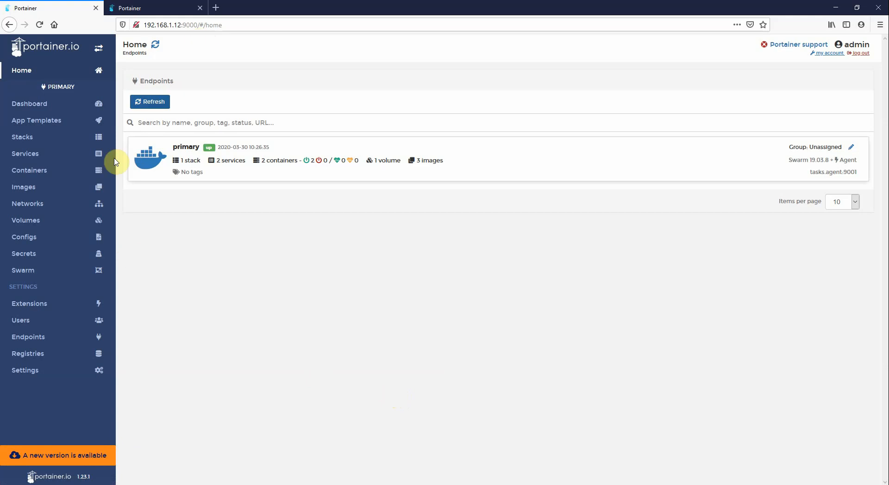
mouse_move(46, 276)
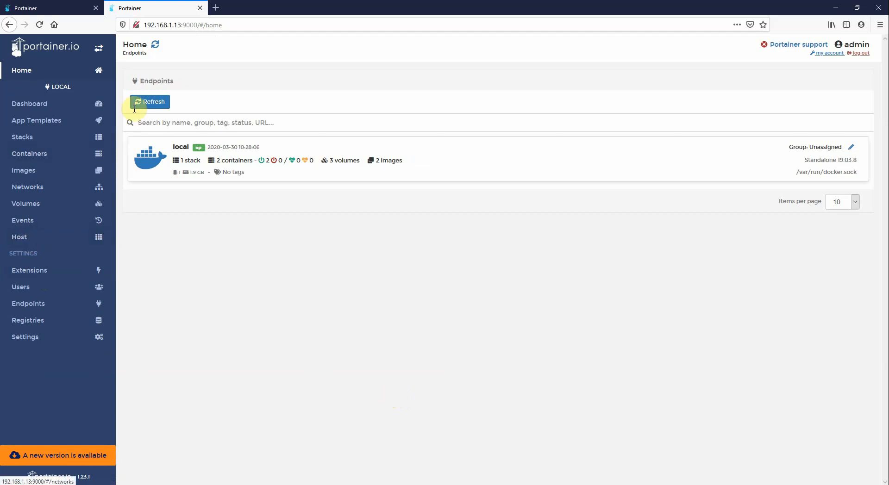
mouse_move(128, 75)
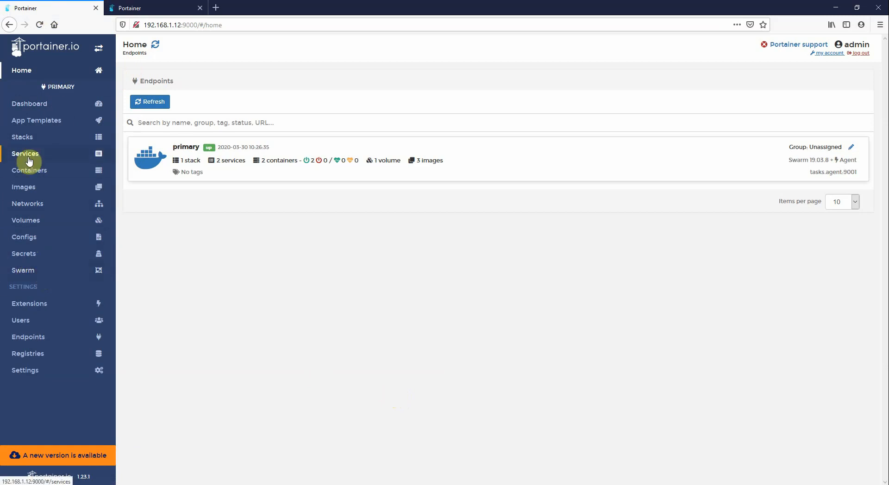
Show the swarm endpoint's stacks list with its single portainer stack.
click(22, 137)
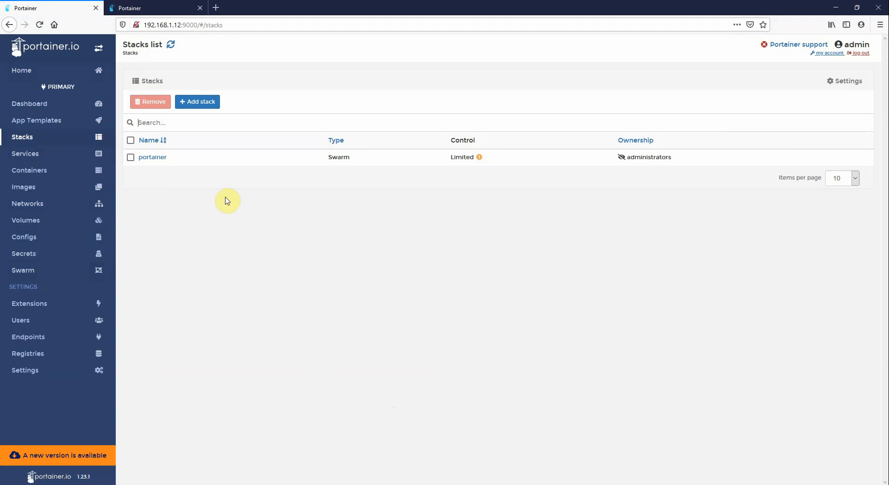
mouse_move(110, 151)
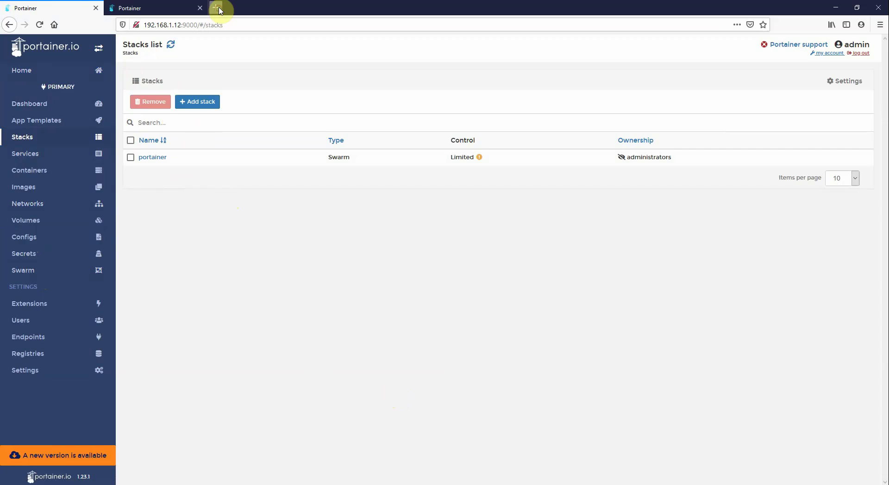
Bring up portainer.io/installation in a new browser tab and look over the Docker deployment commands.
click(217, 9)
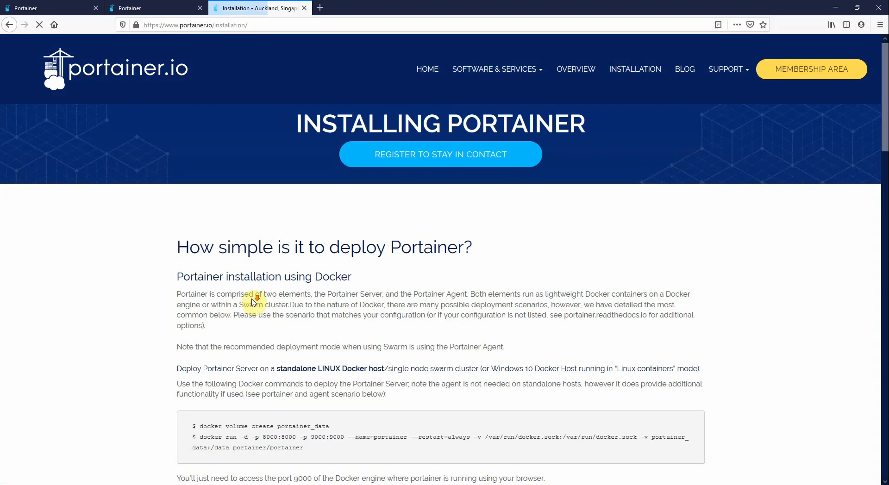
scroll(down, 3)
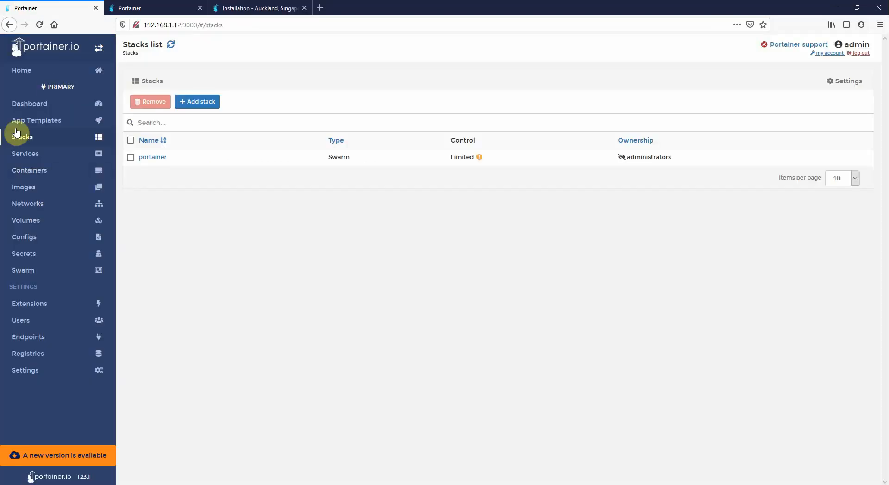
mouse_move(54, 149)
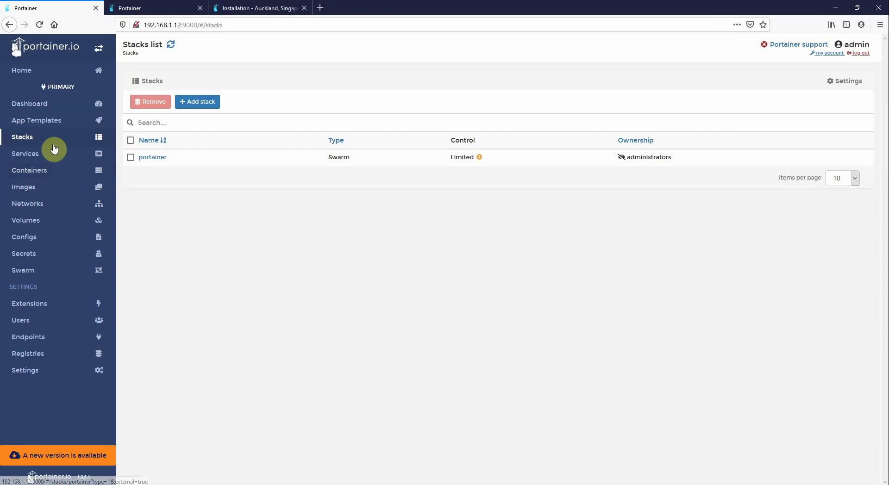
Force-update the portainer_portainer service with Pull latest image enabled.
click(25, 153)
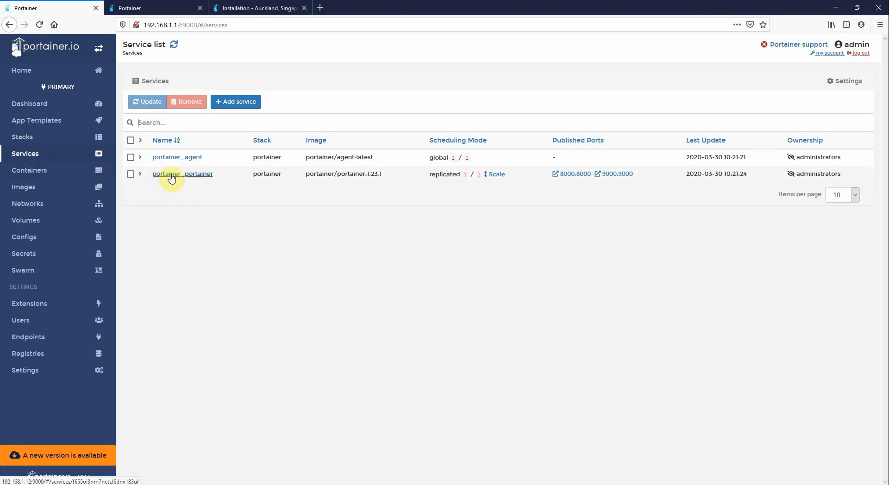
click(172, 174)
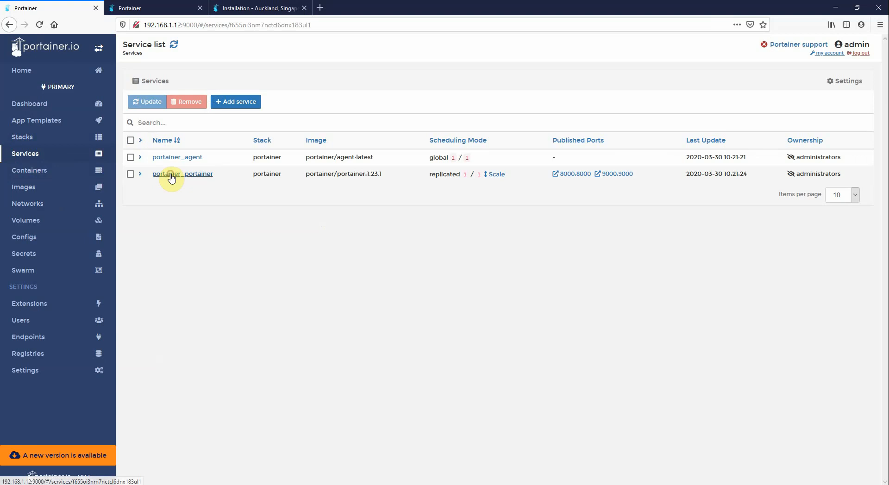
click(167, 173)
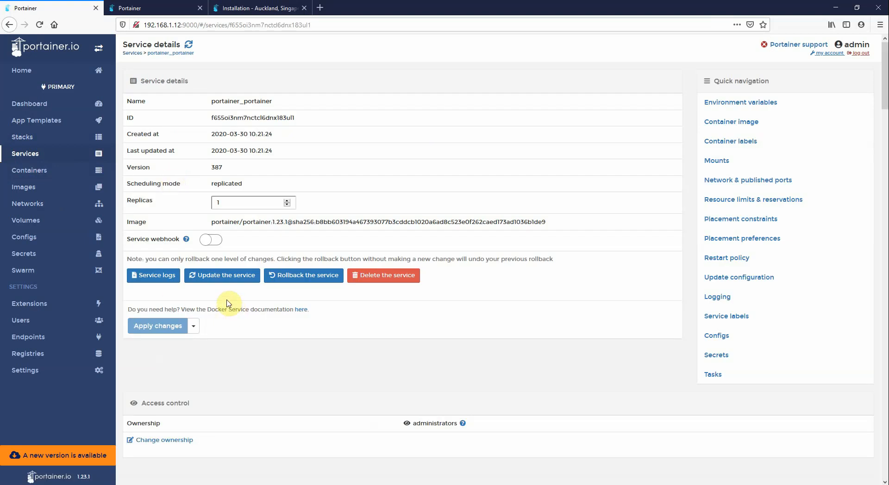
click(223, 275)
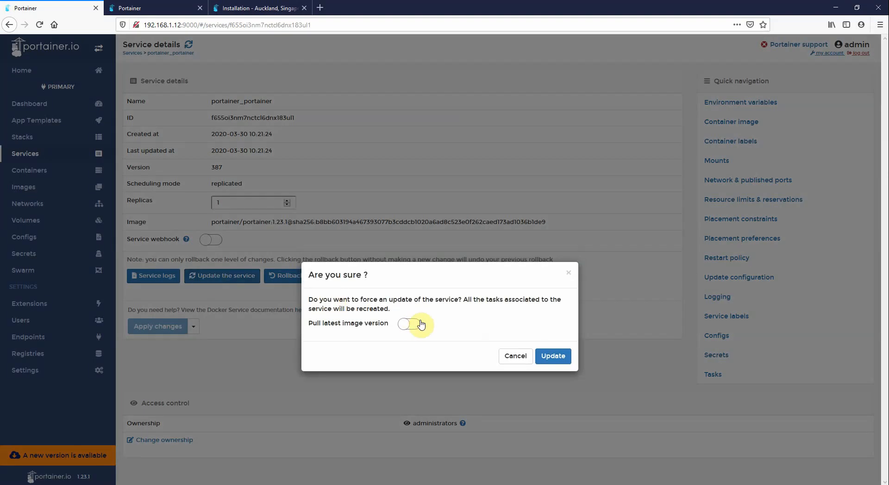
click(410, 325)
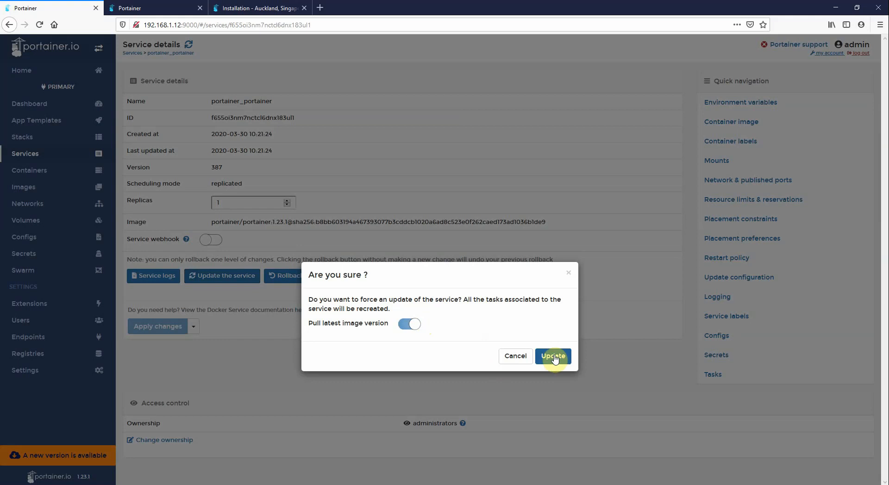
click(553, 355)
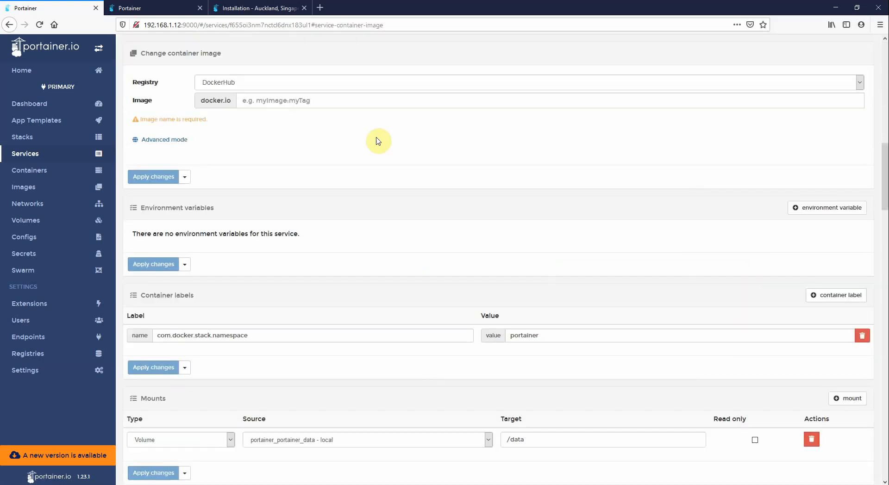
Set the service image to portainer/portainer and apply the change.
text(portainer/portainer)
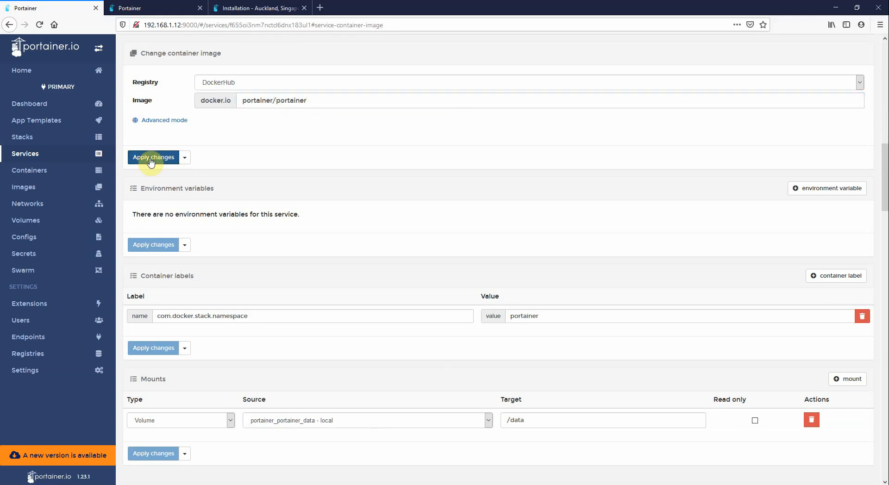
click(153, 158)
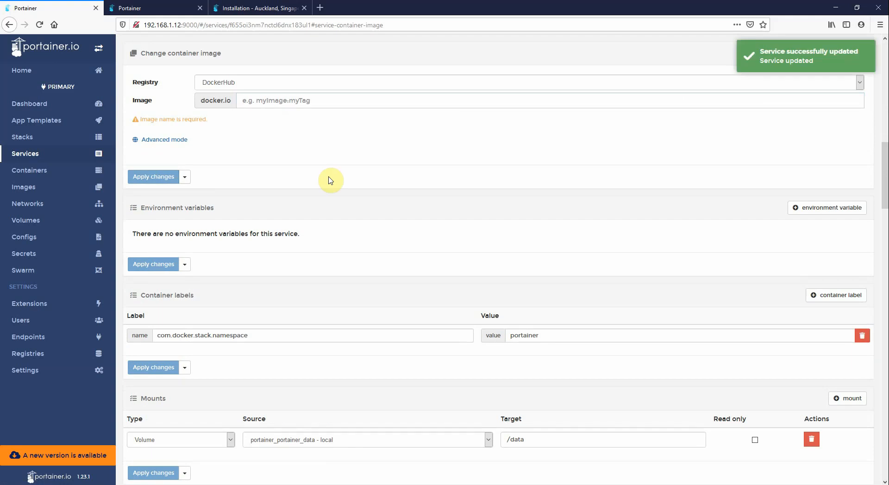
mouse_move(278, 128)
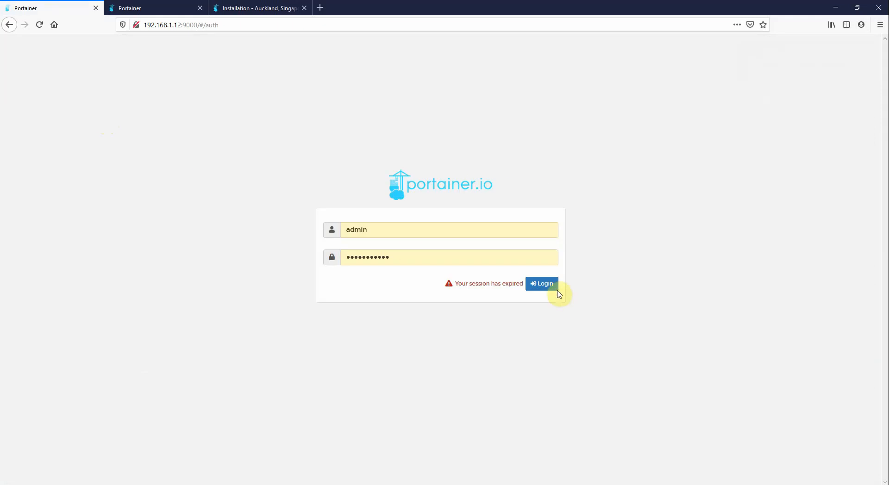
Log back in after session expiry; the sidebar footer now reports version 1.23.2.
click(542, 283)
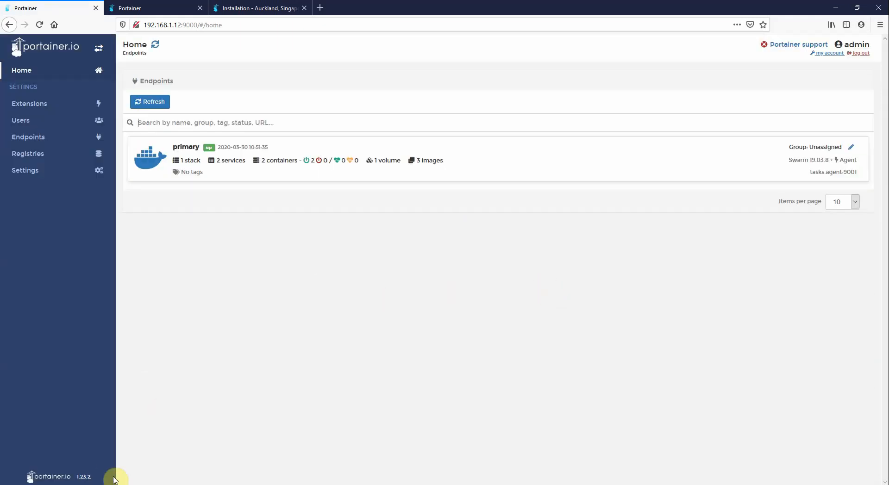
mouse_move(109, 464)
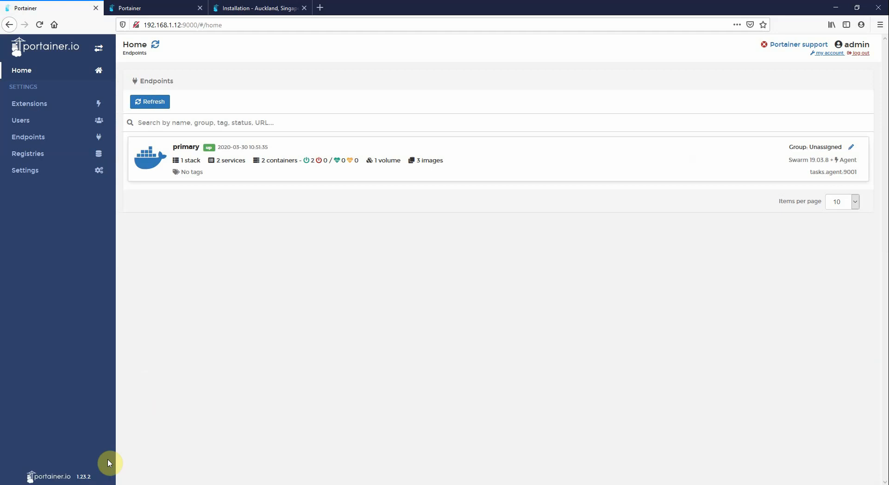
mouse_move(154, 162)
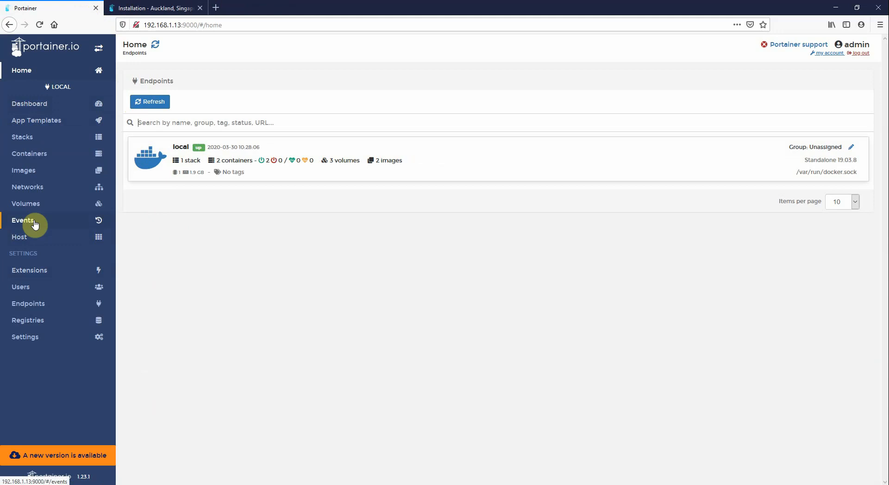
mouse_move(163, 225)
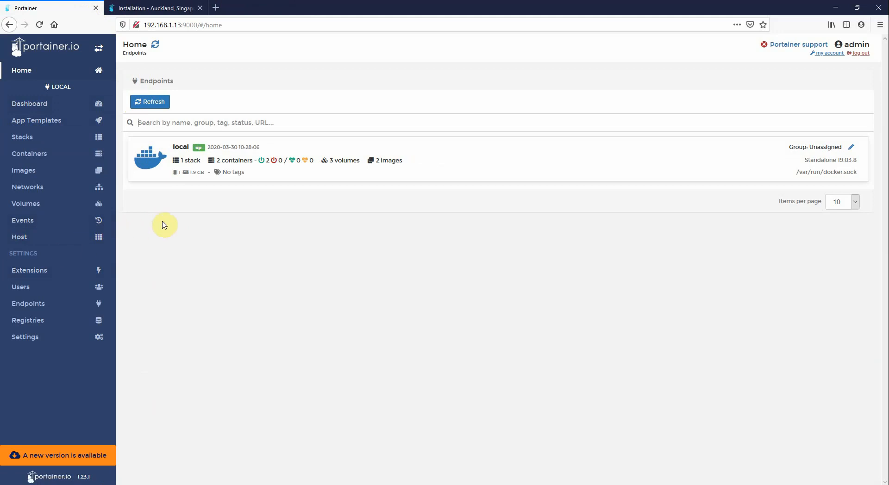
View the local container list (portainer on 1.23.1, ldap), then return to the installation guide tab.
click(22, 137)
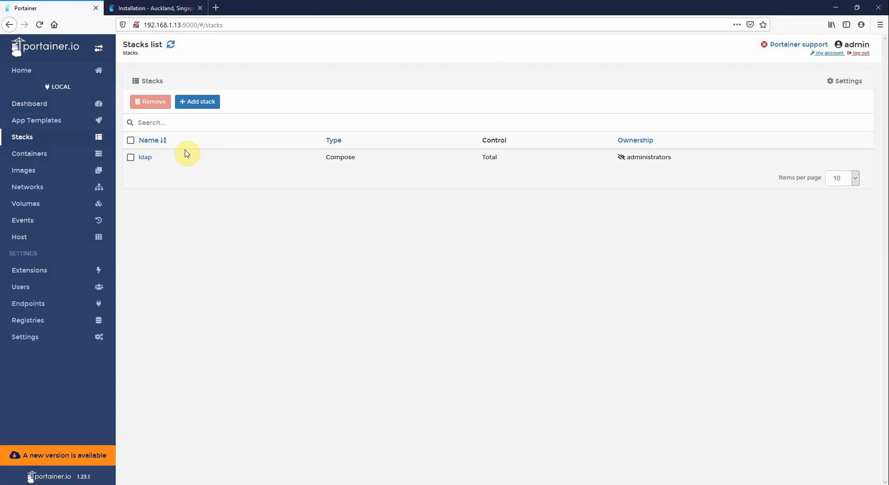
click(29, 153)
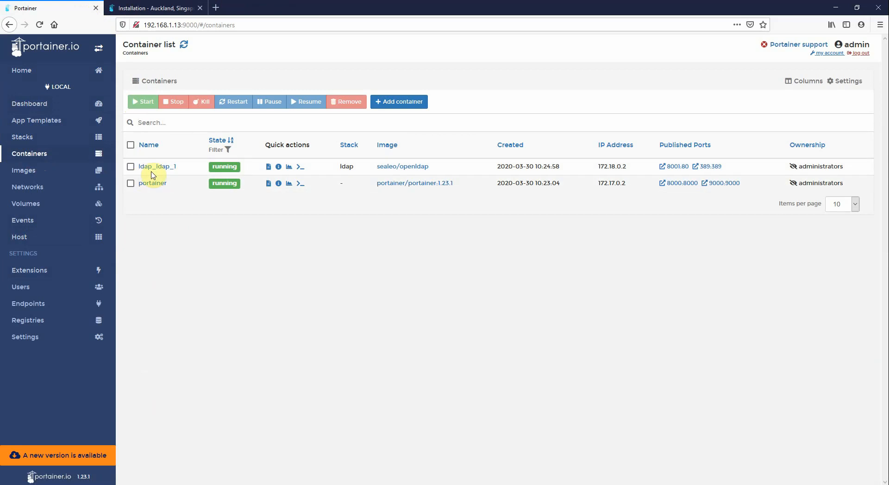
mouse_move(143, 156)
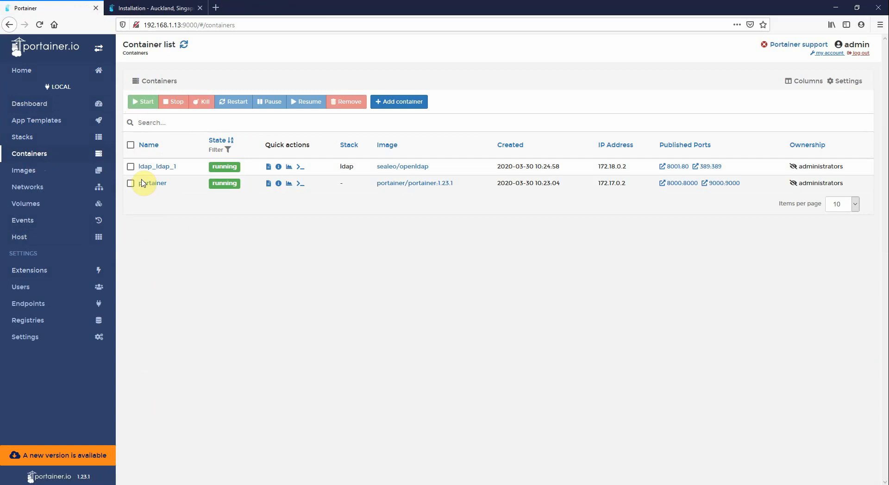
mouse_move(154, 253)
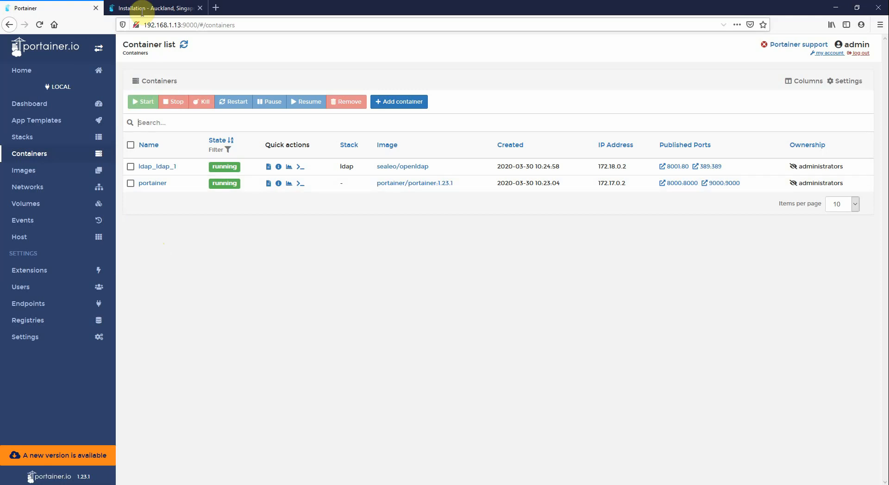
click(153, 8)
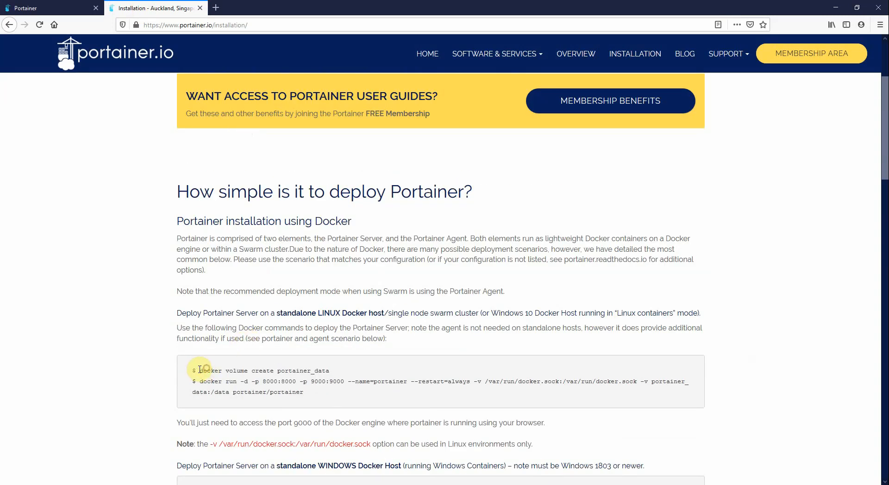
Highlight the docker volume create command in the guide, then go back to the Portainer container list.
drag(199, 370, 331, 370)
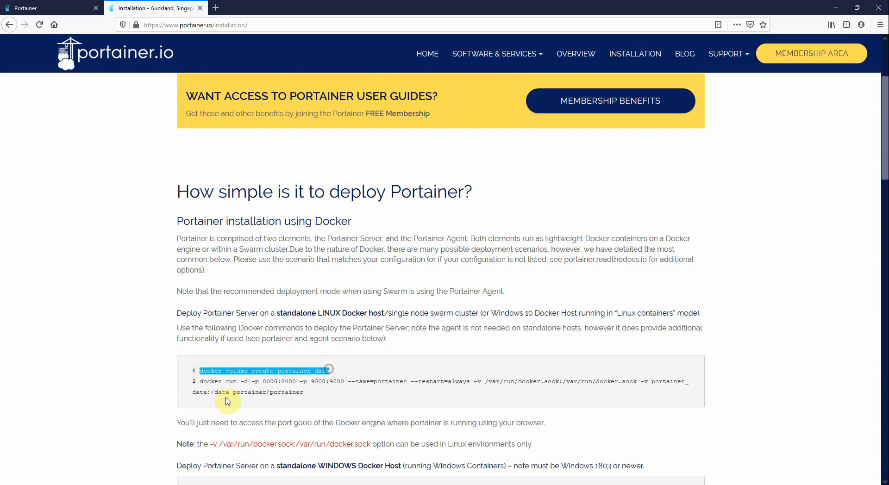
click(477, 394)
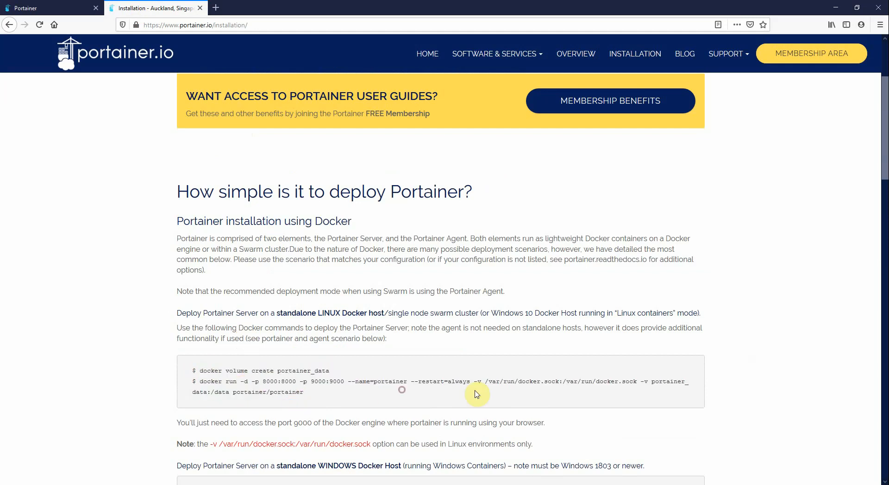
mouse_move(220, 394)
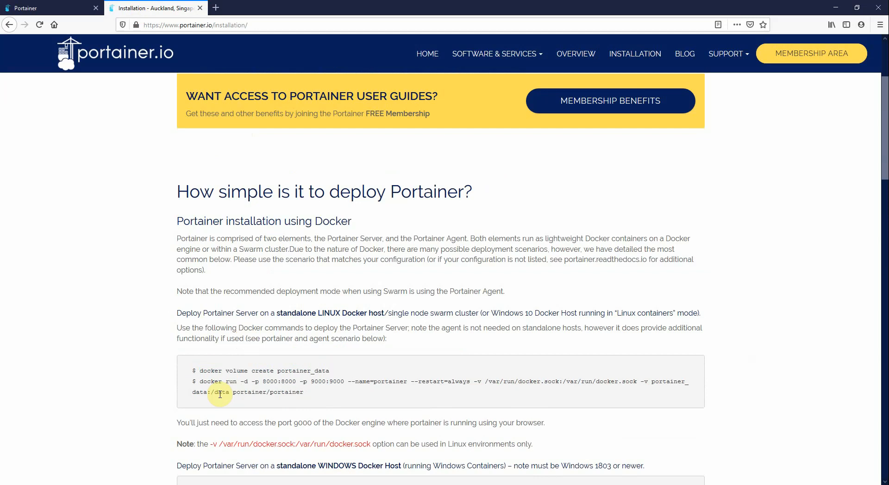
click(28, 8)
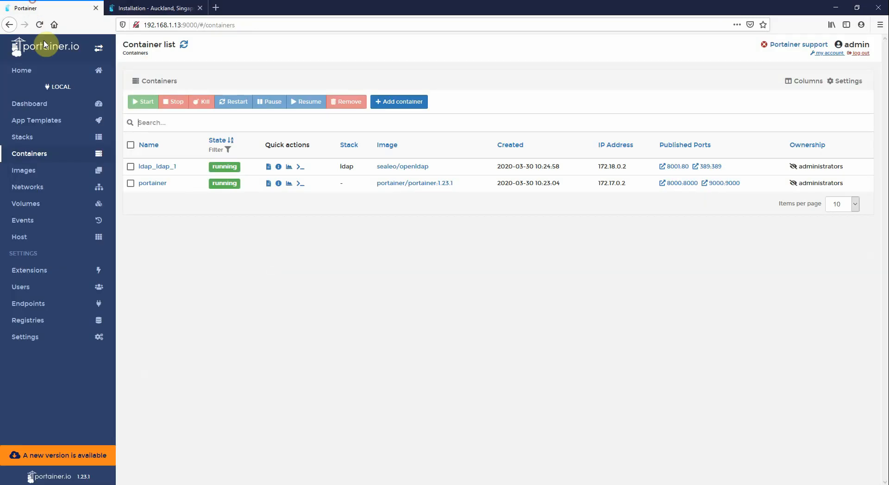
mouse_move(154, 211)
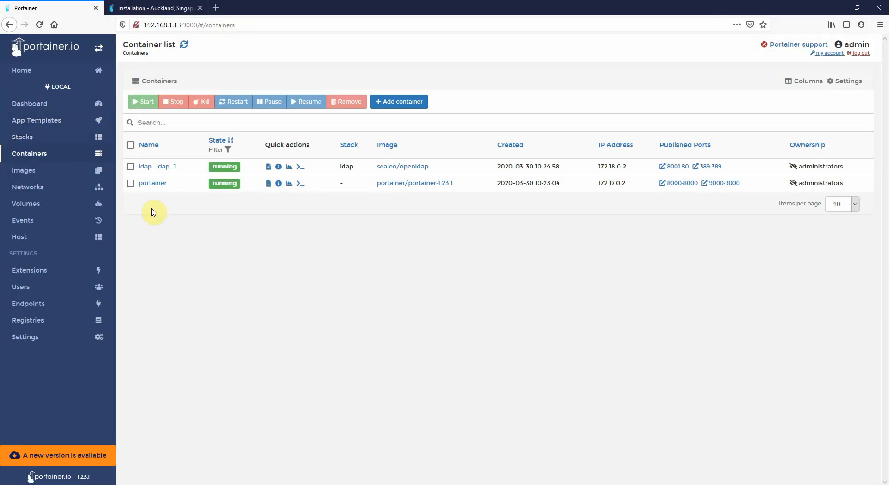
Inspect the portainer container's details, showing portainer_data mounted at /data and ports 8000/9000.
click(152, 183)
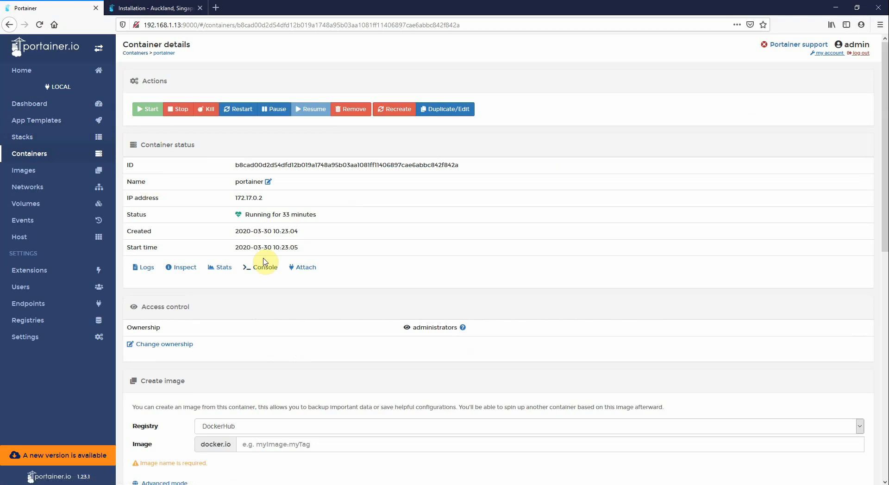
scroll(down, 3)
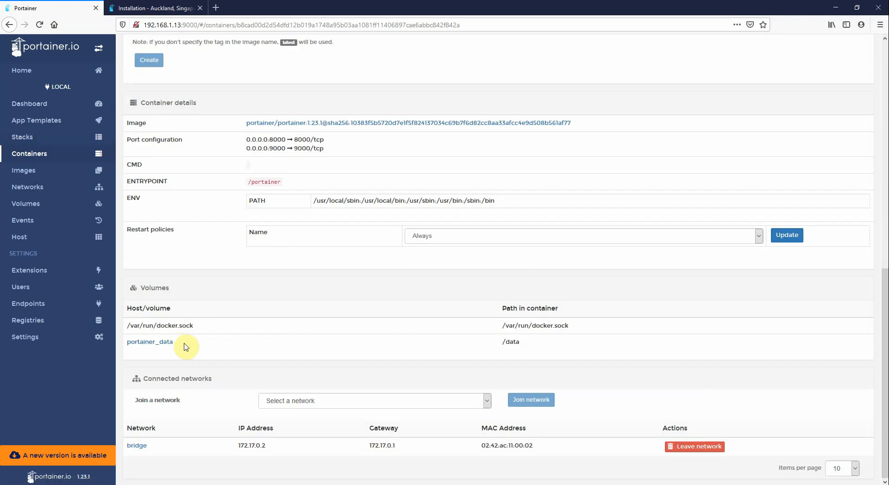
mouse_move(491, 345)
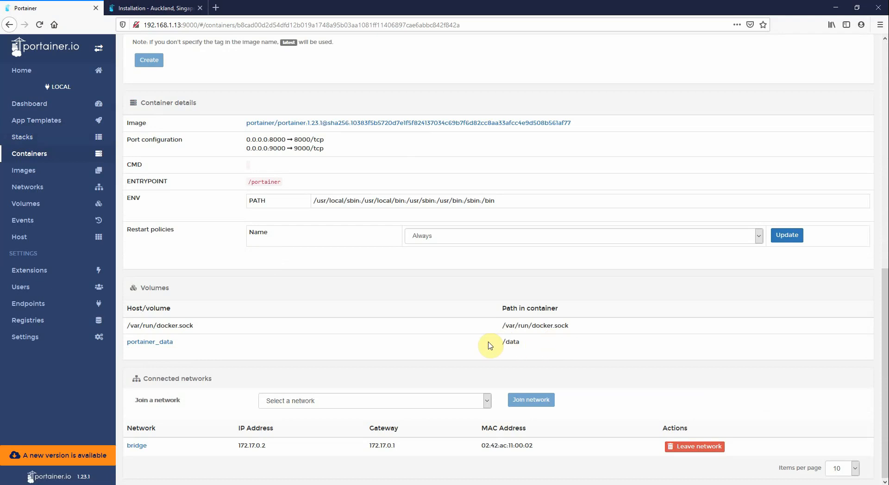
mouse_move(150, 346)
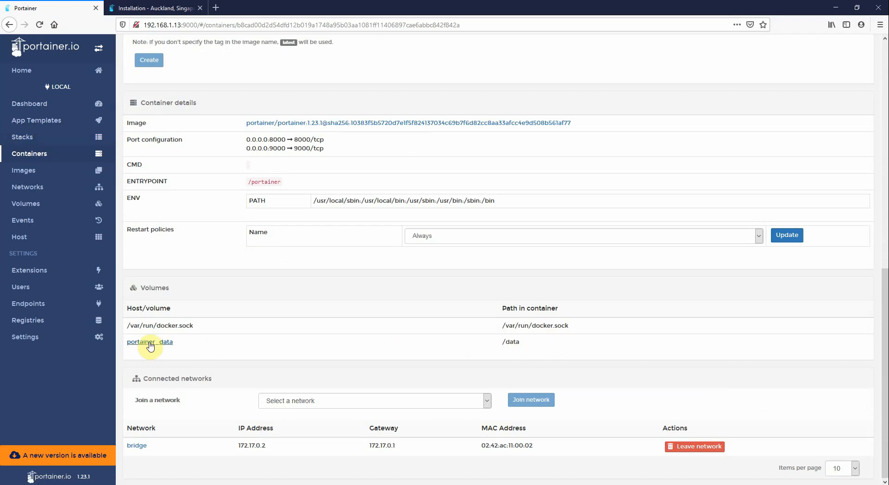
mouse_move(519, 358)
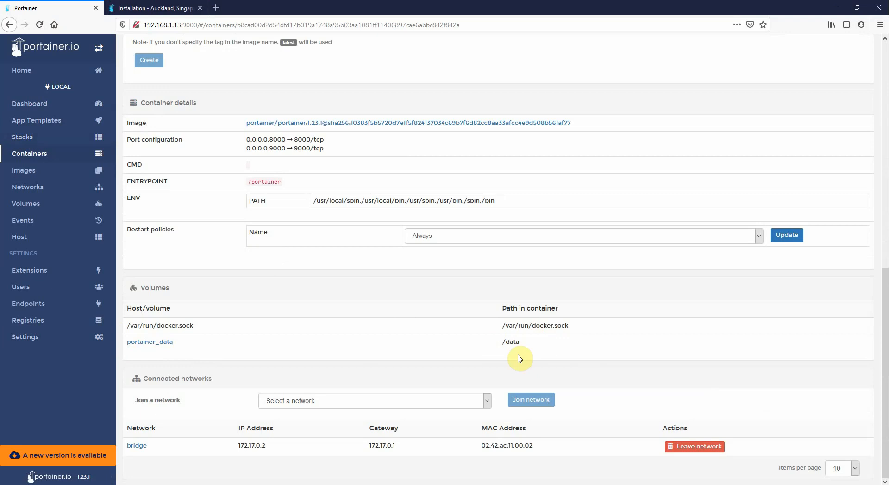
mouse_move(29, 198)
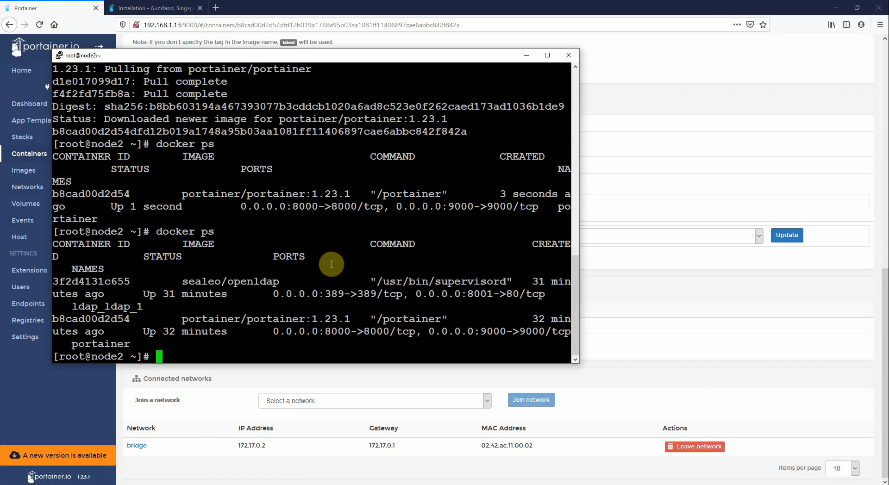
Run docker stop b8c, docker rm b8c and docker volume ls, confirming portainer_data still exists.
text(docker stop)
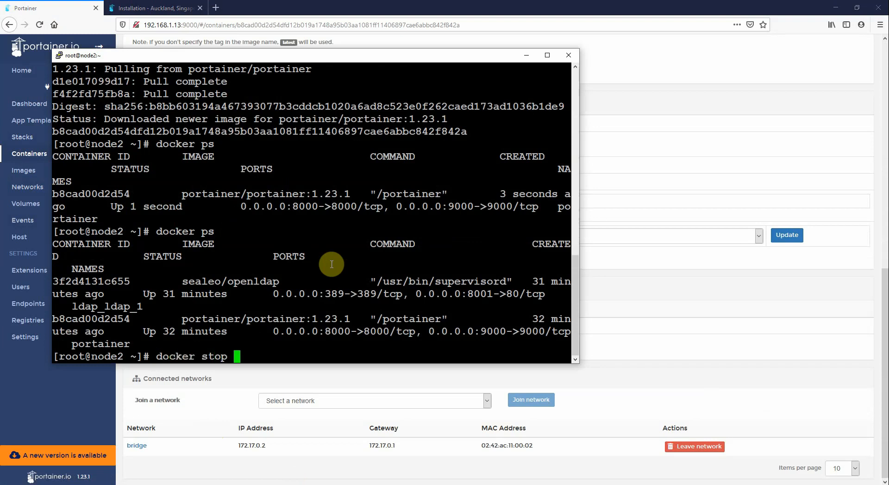
text(b8c)
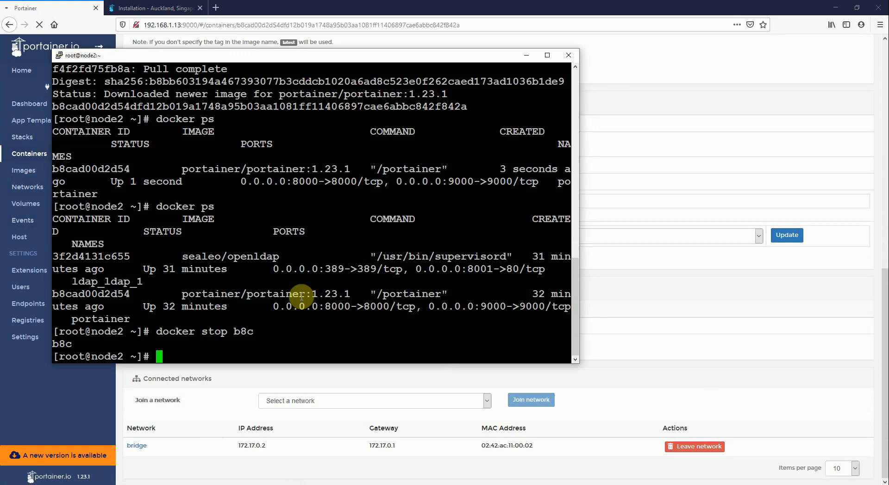
text(docker rm b8c)
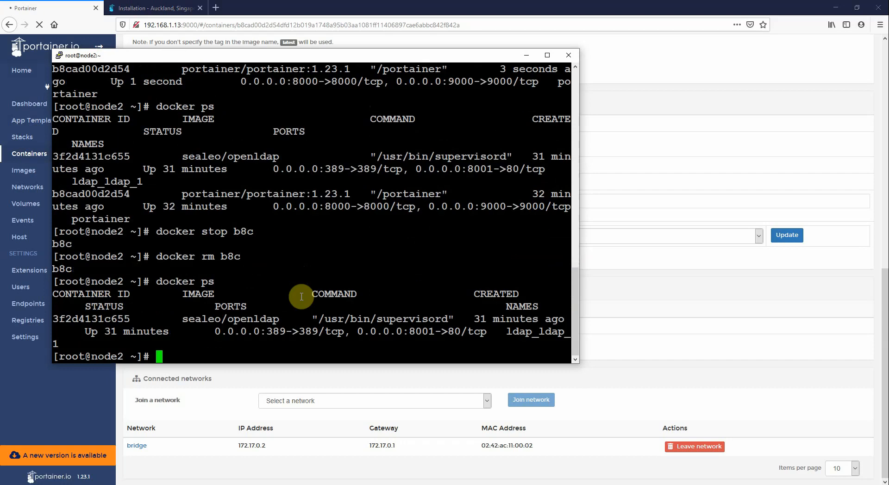
text(docker volume ls)
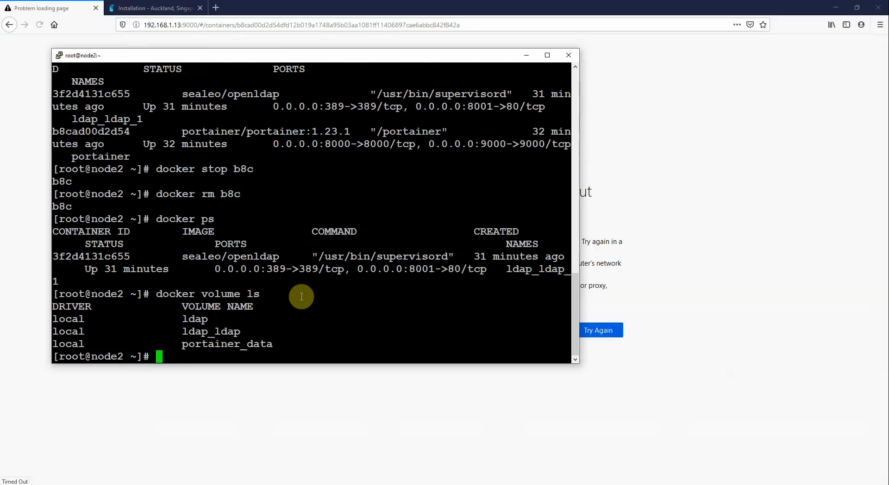
mouse_move(253, 348)
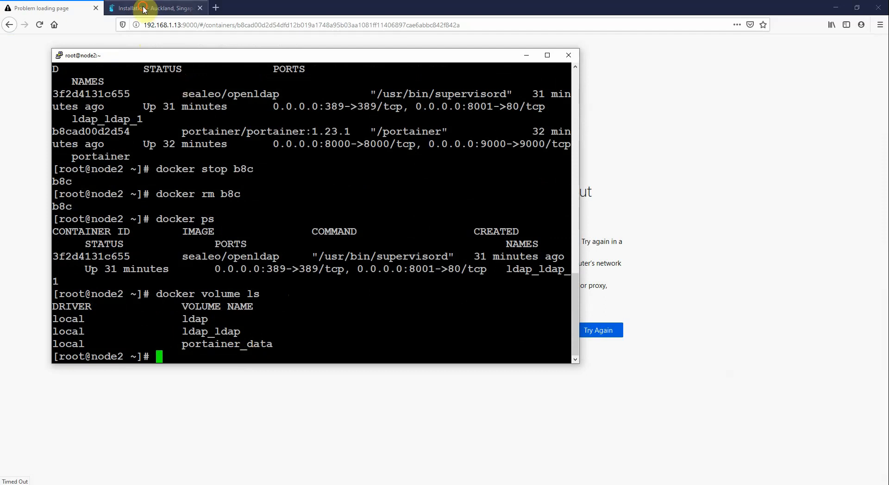
click(144, 8)
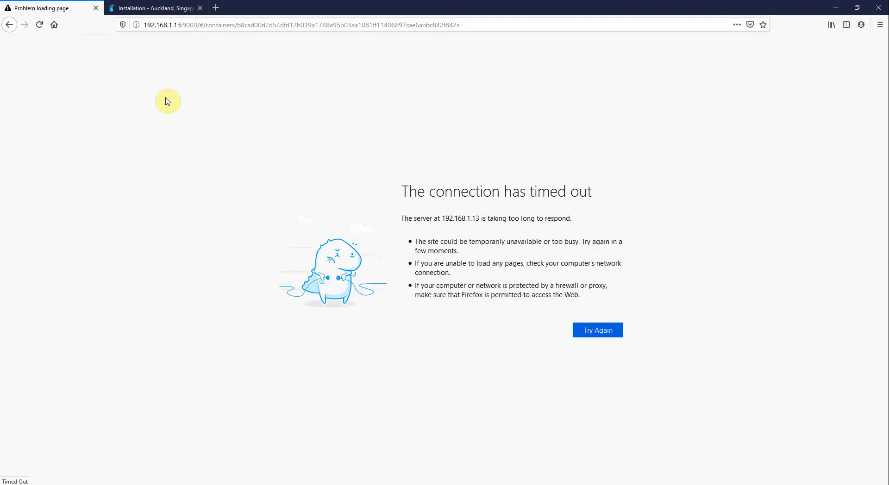
mouse_move(71, 38)
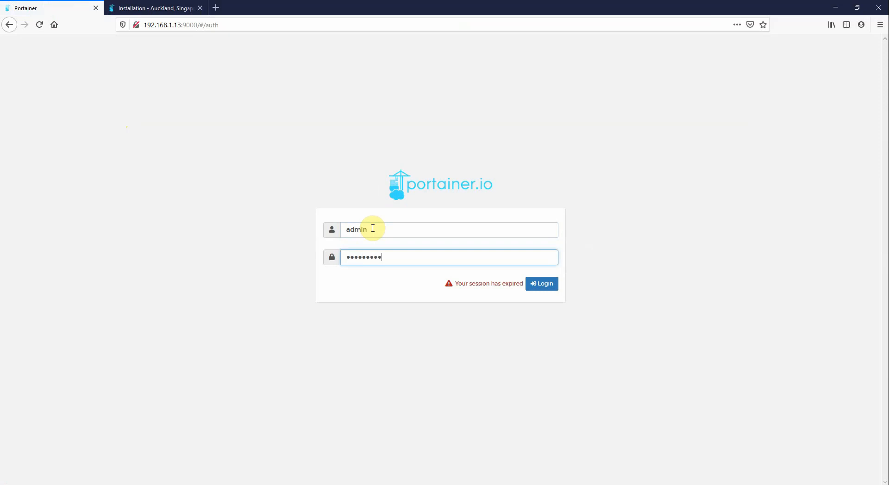
Sign in as admin to the upgraded instance and decline Firefox's save-password prompt.
click(542, 283)
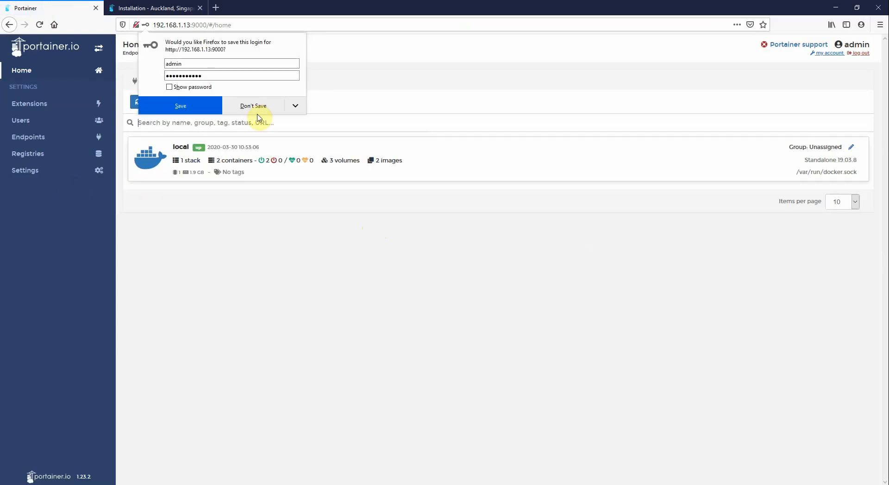
click(253, 106)
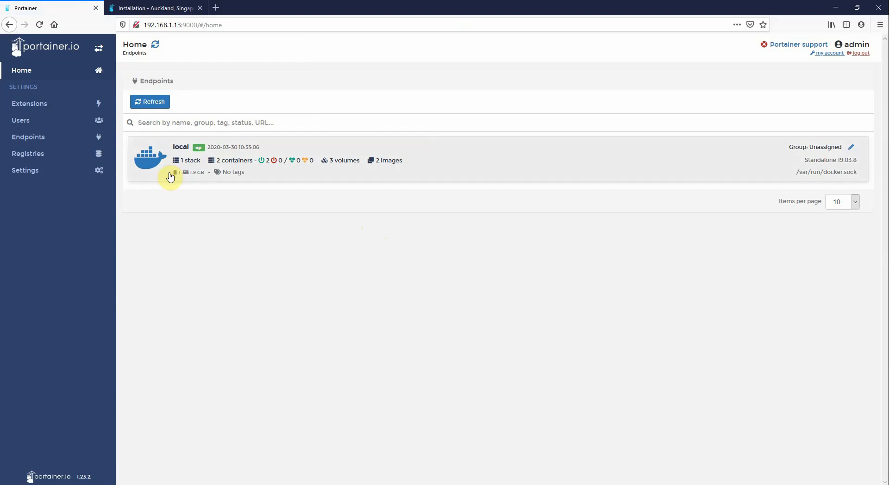
On the local endpoint, show the new portainer container's logs reporting version 1.23.2 on port 9000.
click(187, 160)
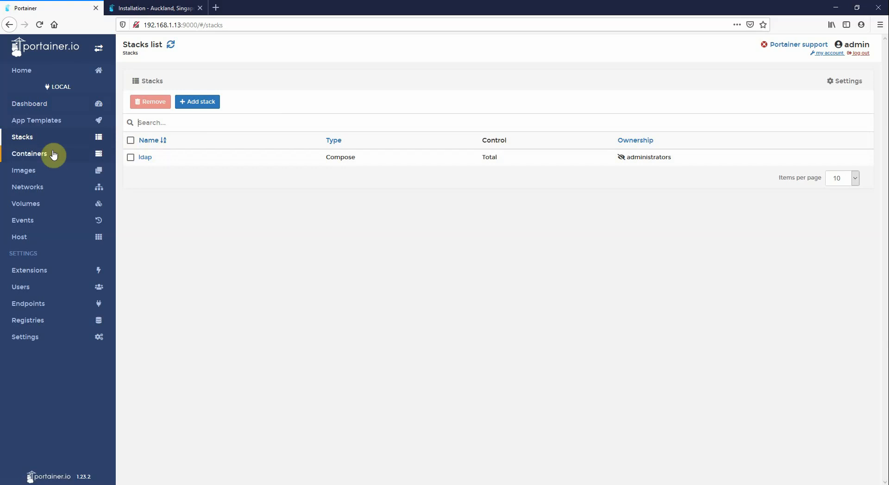
click(29, 153)
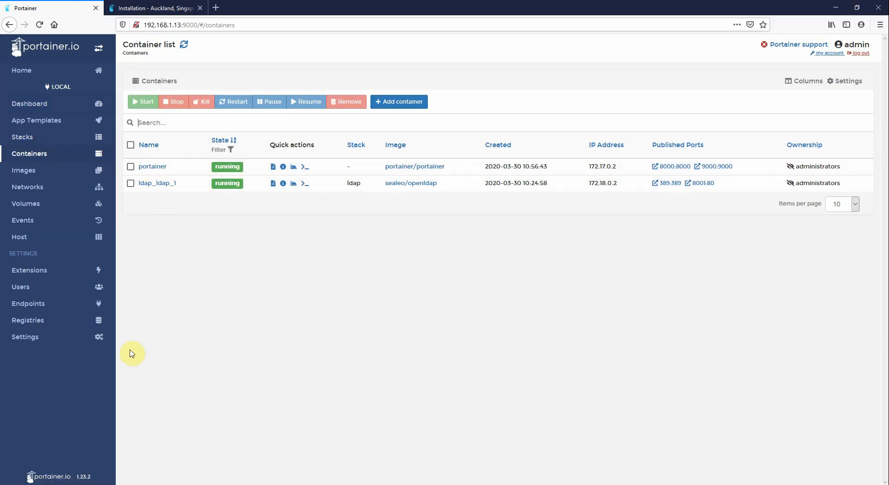
mouse_move(103, 466)
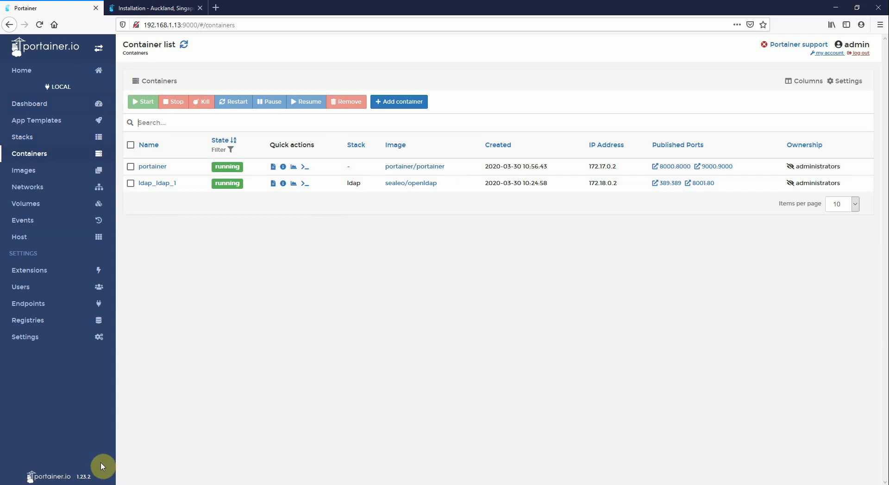
click(151, 166)
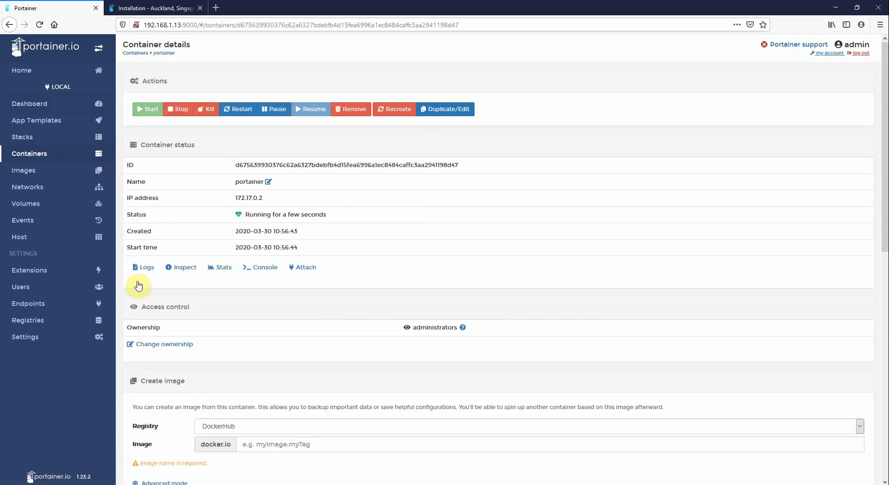
click(145, 267)
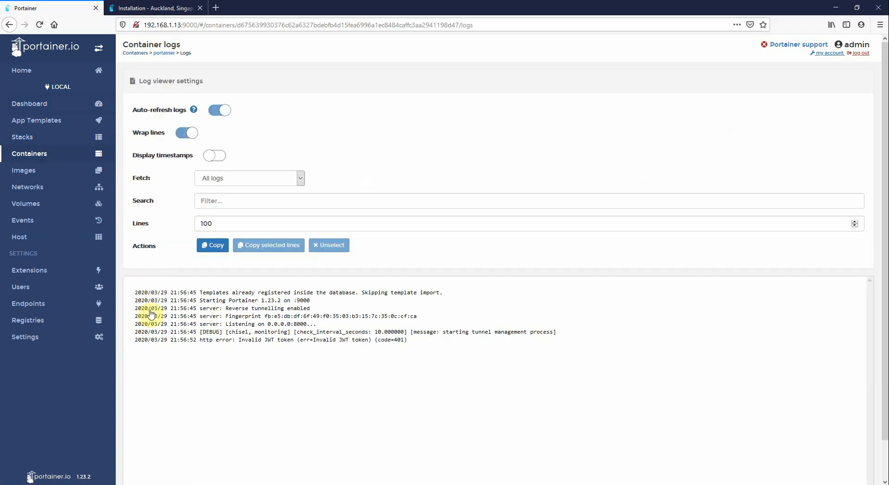